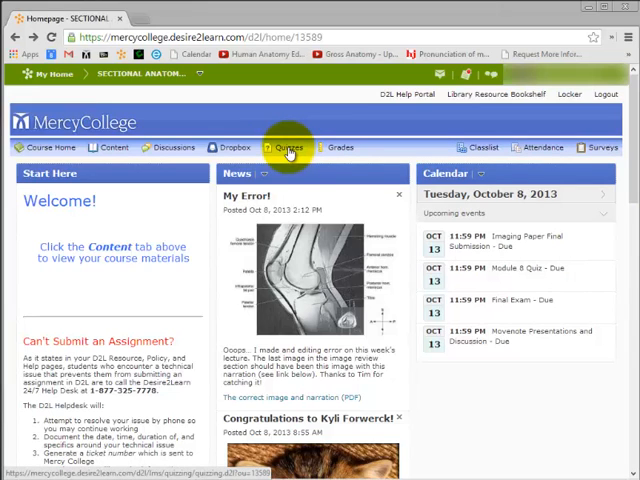
Open the course's Quiz List and the Module 1 Quiz options.
click(291, 147)
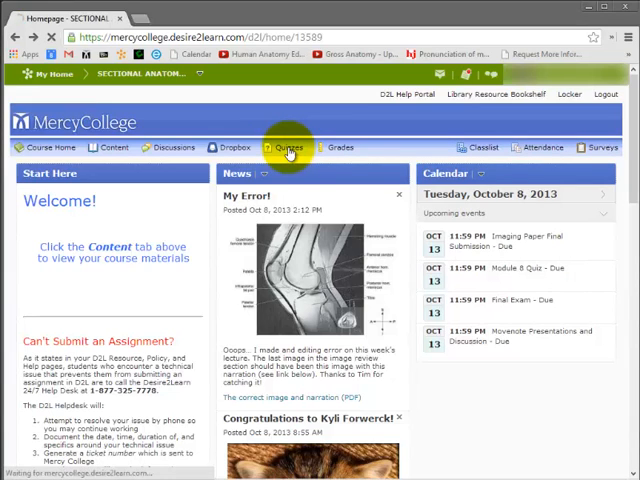
click(289, 147)
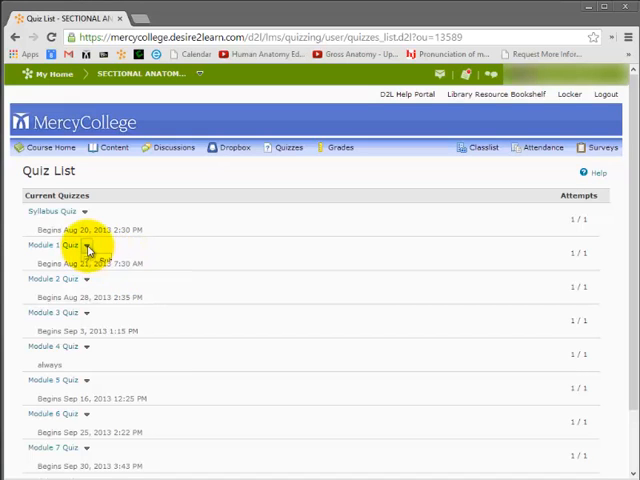
click(87, 244)
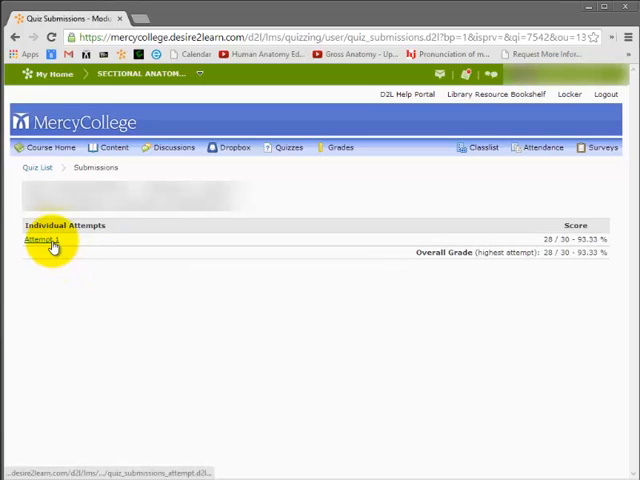
Open Attempt 1 and scroll to Question 1, showing answer C marked correct.
click(40, 240)
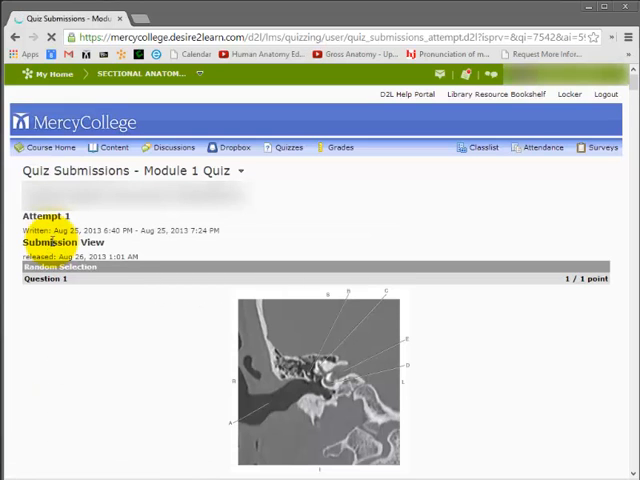
scroll(down, 3)
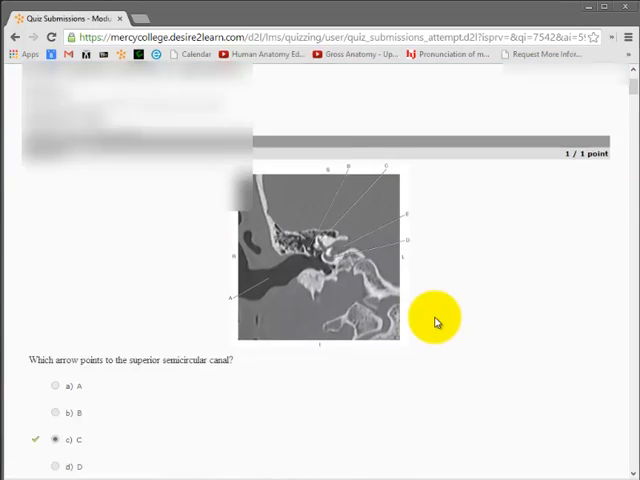
scroll(down, 3)
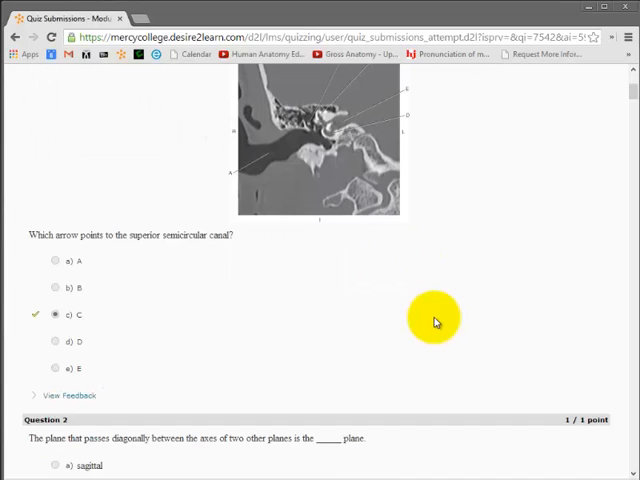